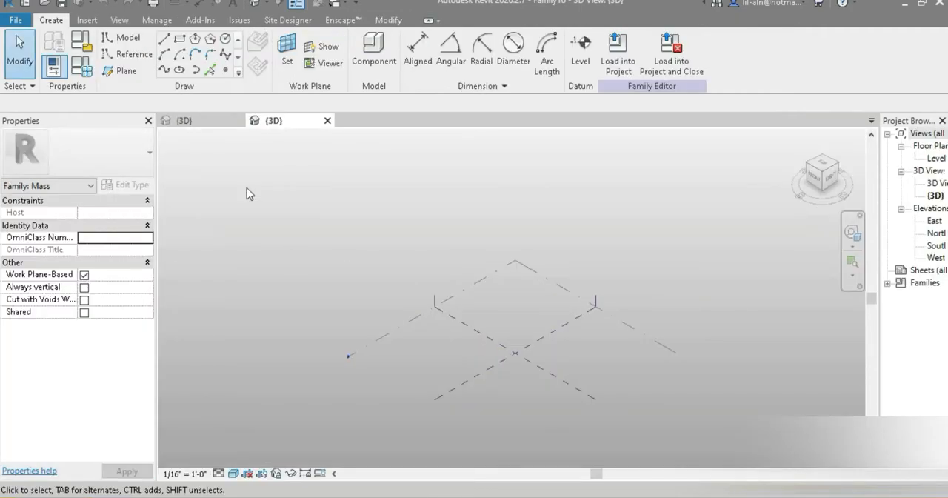
- Start a new family from the File menu's Families section
left_click(14, 21)
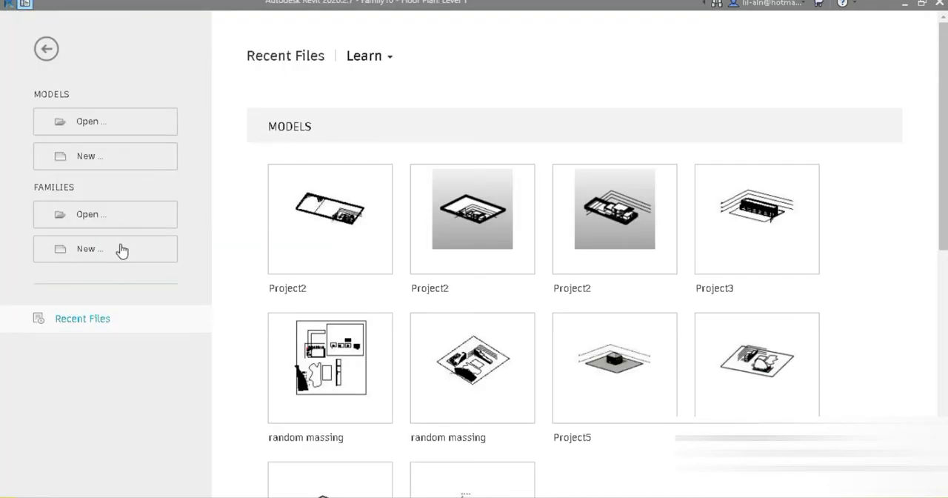
left_click(575, 243)
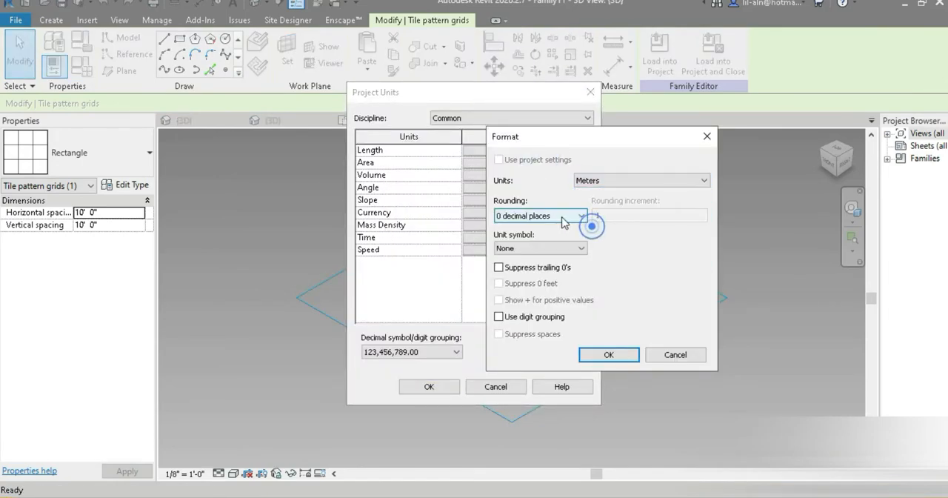
- Set length units to metres and the tile grid spacing to 1.0000 horizontally and vertically
left_click(607, 354)
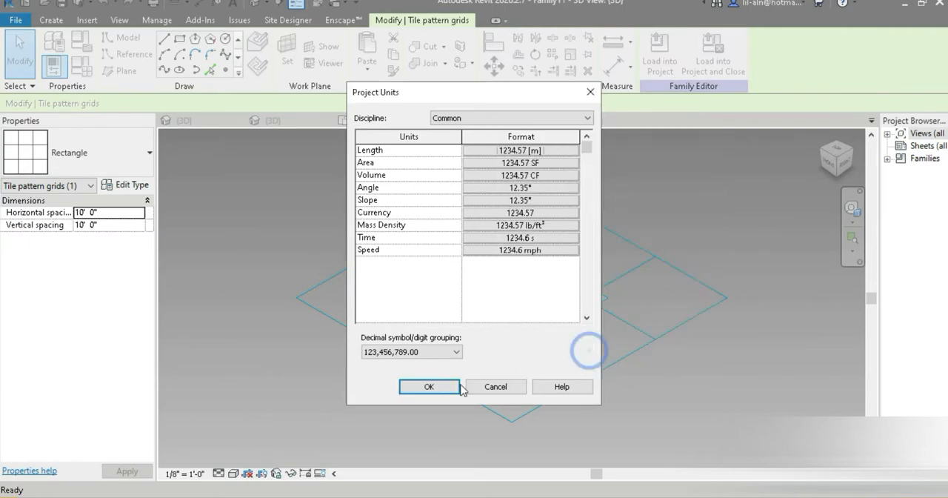
left_click(430, 385)
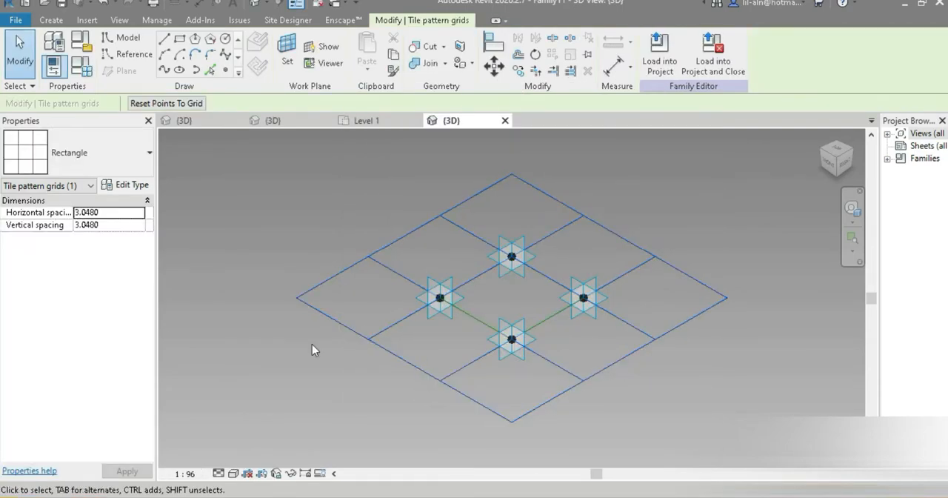
type("1.0000")
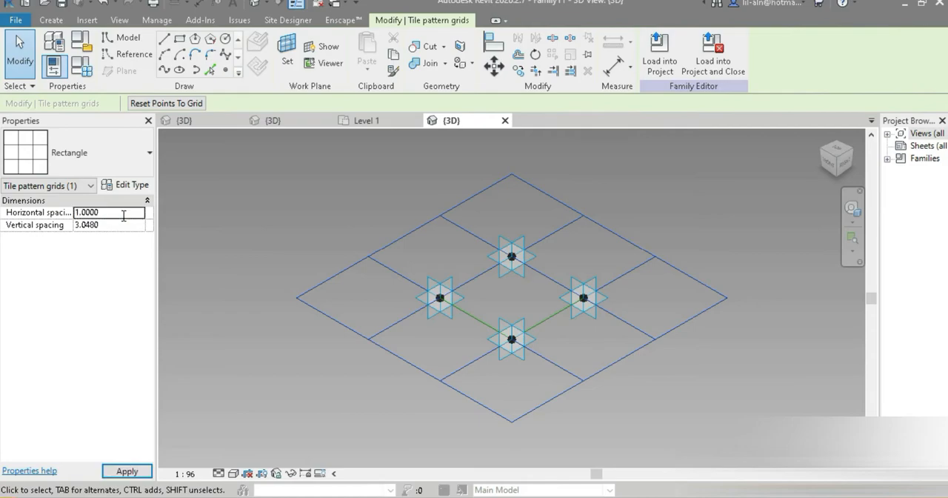
type("1.0000")
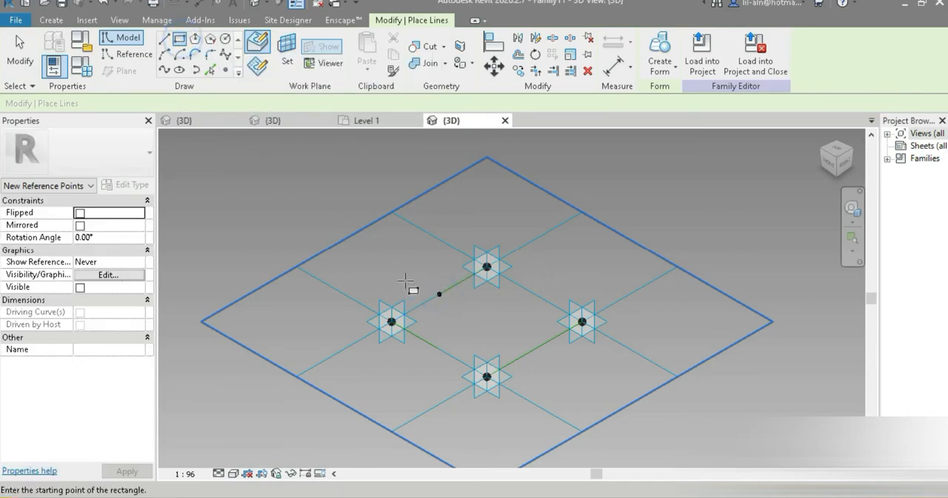
- Sketch a rectangular frame profile on the tile and build a solid form from it
left_click(228, 39)
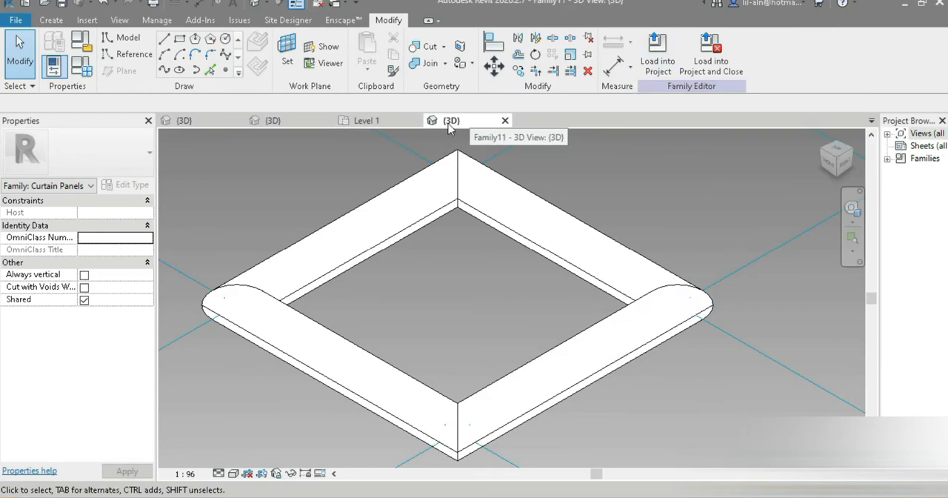
- Switch from the panel family to the mass family's Level 1 floor plan view
left_click(368, 120)
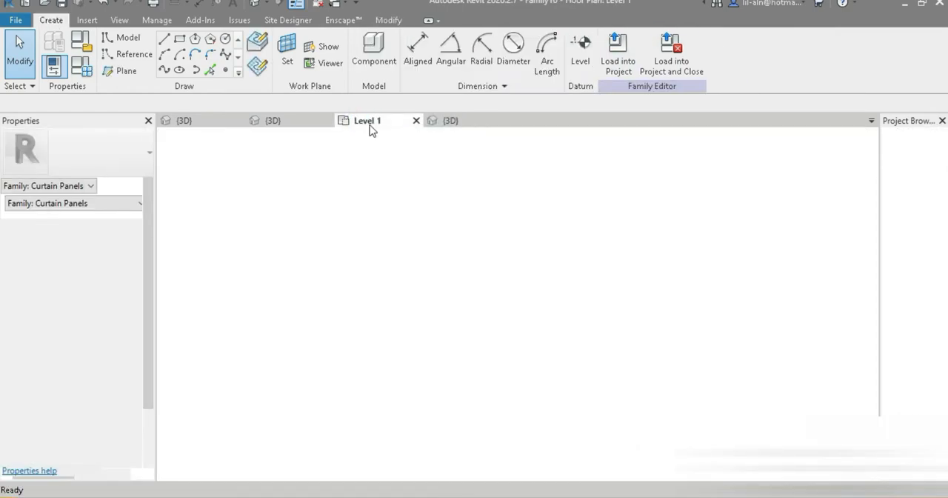
left_click(367, 120)
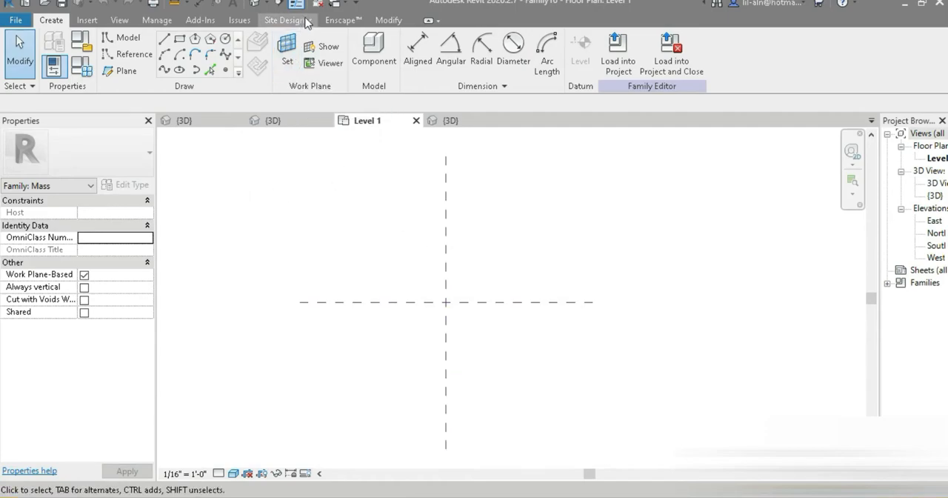
left_click(365, 120)
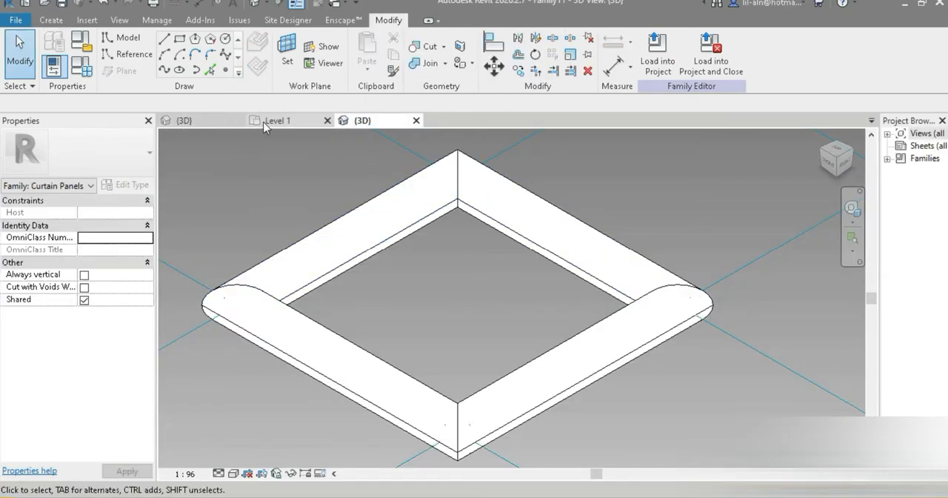
left_click(657, 52)
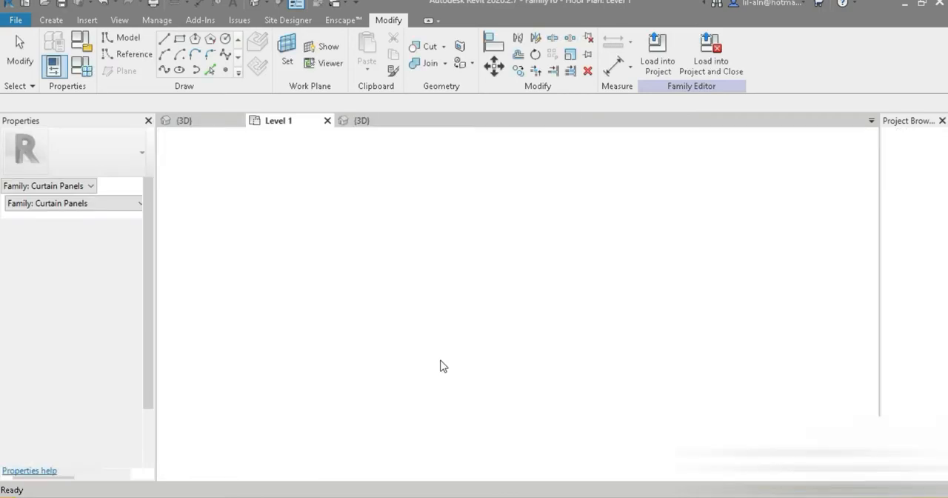
left_click(50, 21)
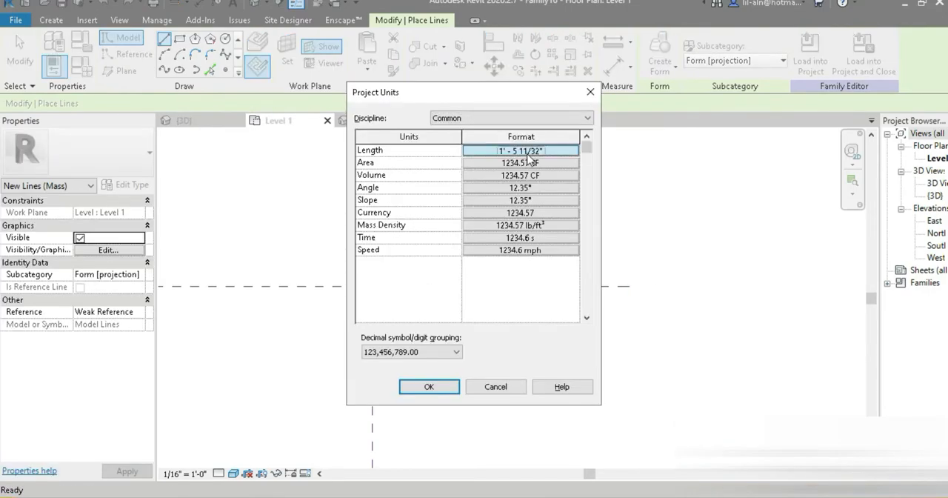
- Set length units to metres and draw the half-pipe profile with a 10m model line
left_click(580, 215)
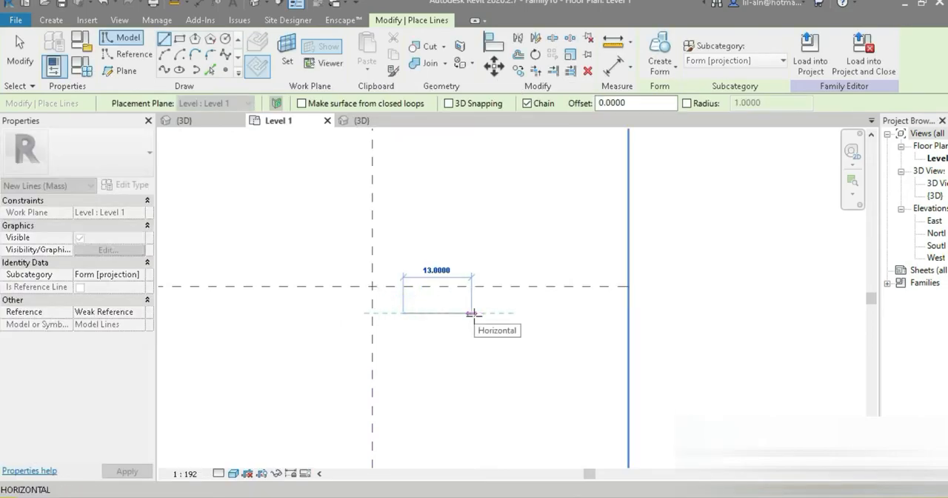
left_click(465, 341)
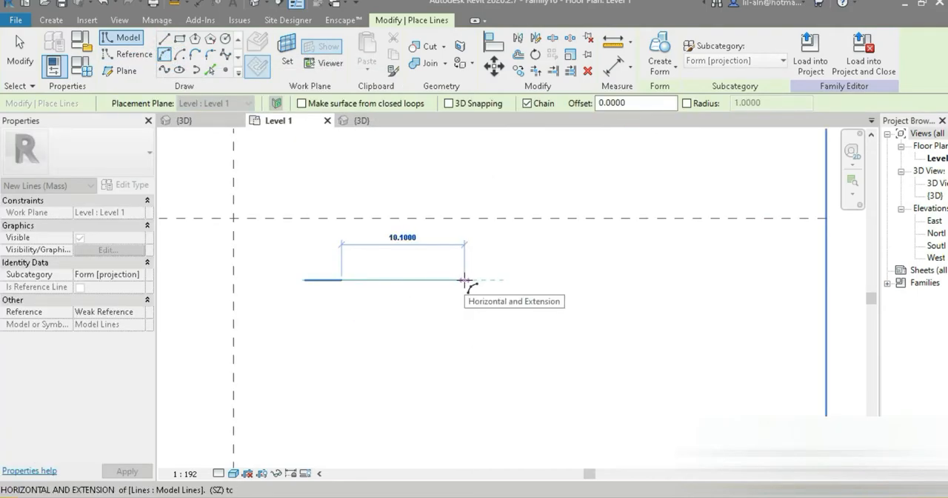
type("10m")
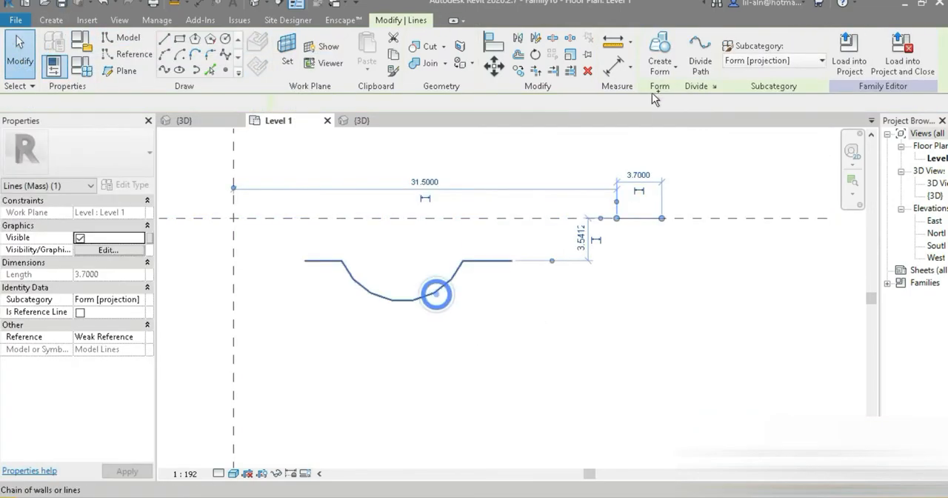
- Create a form from the selected half-pipe profile lines
left_click(658, 52)
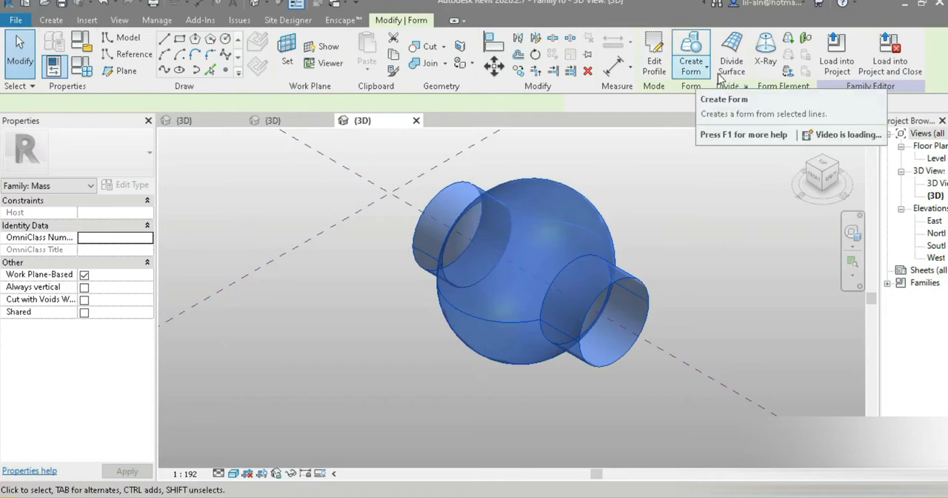
left_click(732, 54)
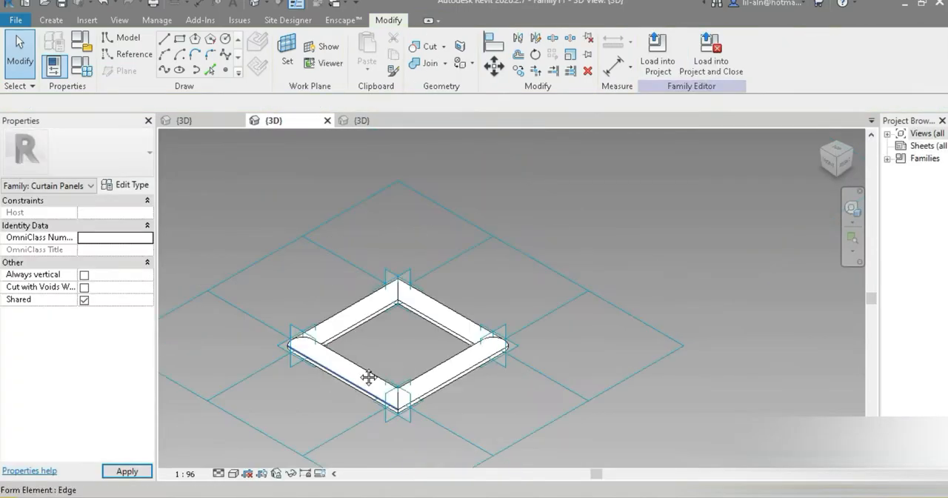
left_click(370, 378)
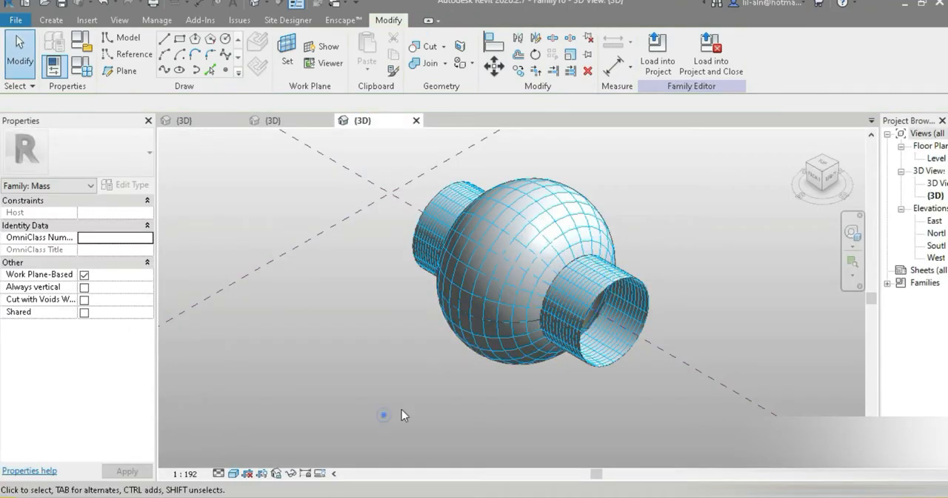
left_click(604, 341)
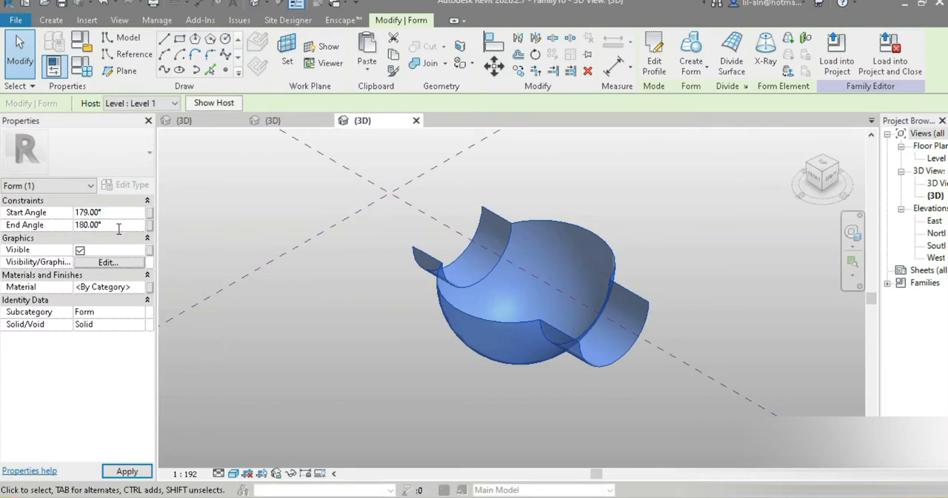
- Set the revolve end angle to 360 and apply it to the mass form
type("360")
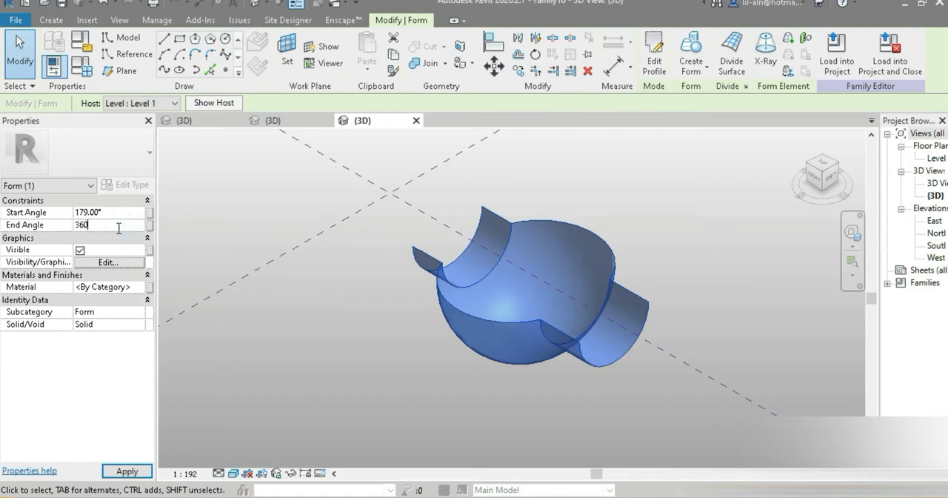
left_click(86, 212)
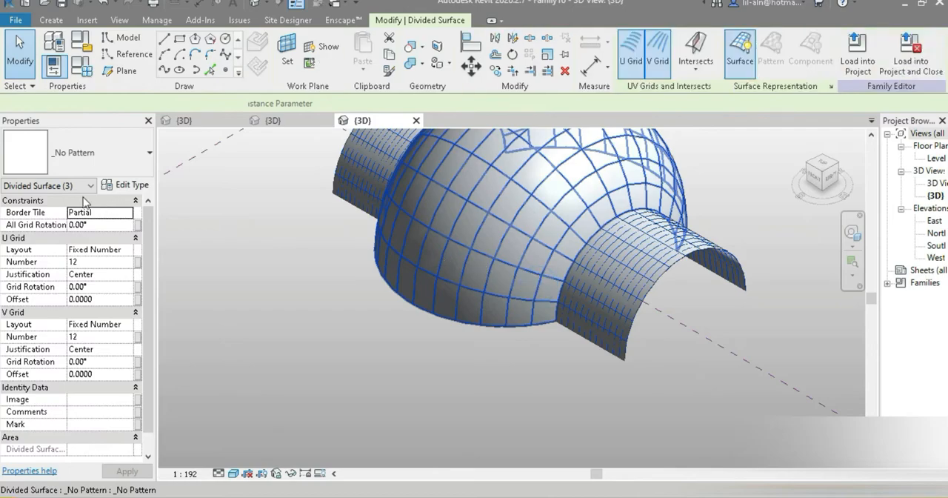
- Divide the dome and half-pipe surfaces at a fixed 1 m grid distance
left_click(101, 249)
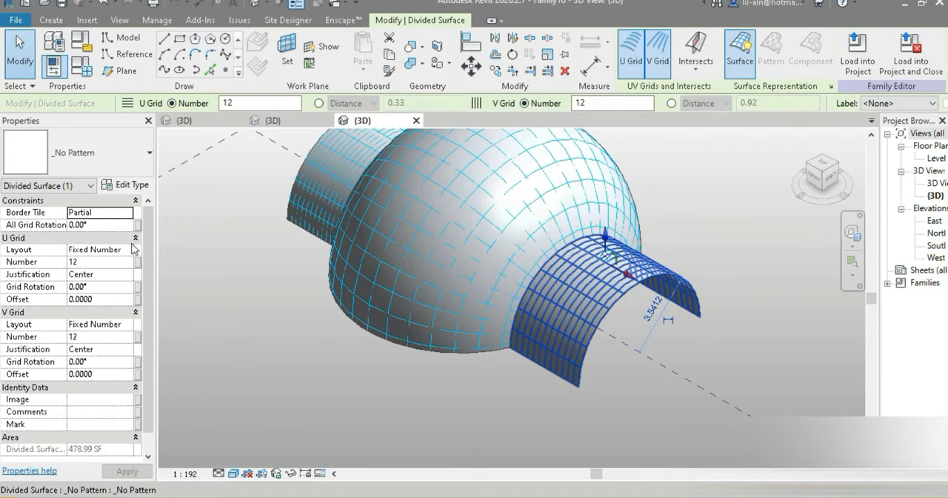
left_click(100, 249)
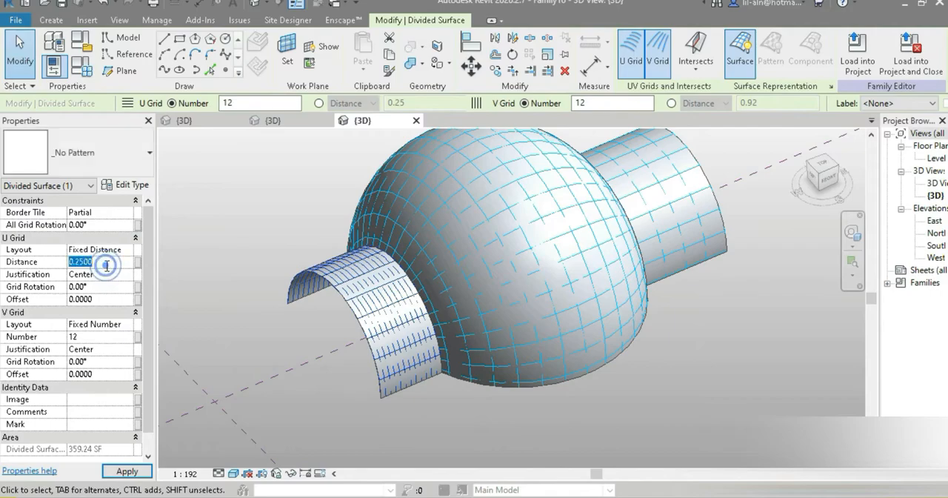
left_click(126, 323)
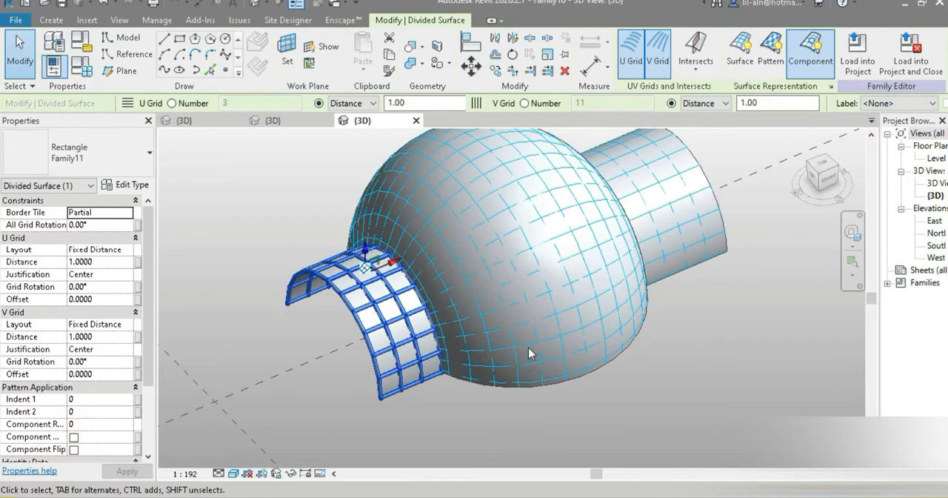
- Assign the Rectangle Family11 panel type to the divided half-pipe surface
left_click(739, 52)
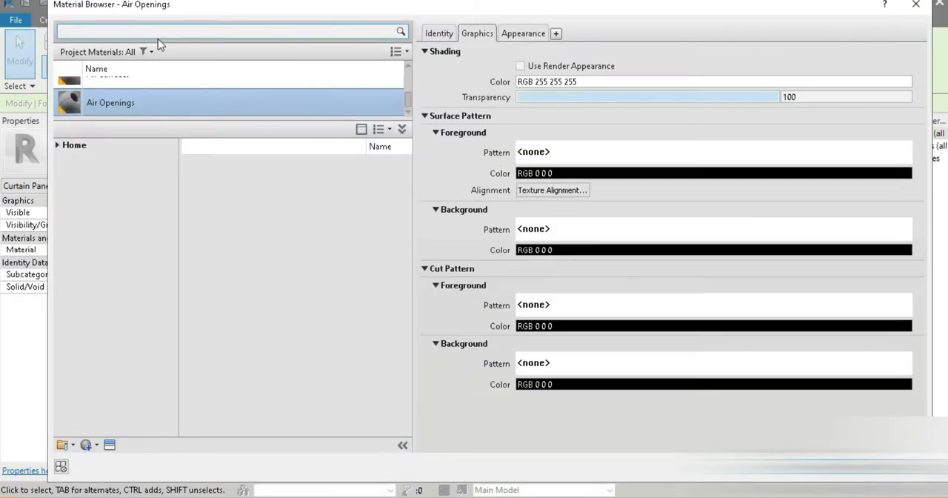
- Find Mahogany under wood materials, add it to the project and assign it to the frame
type("wood")
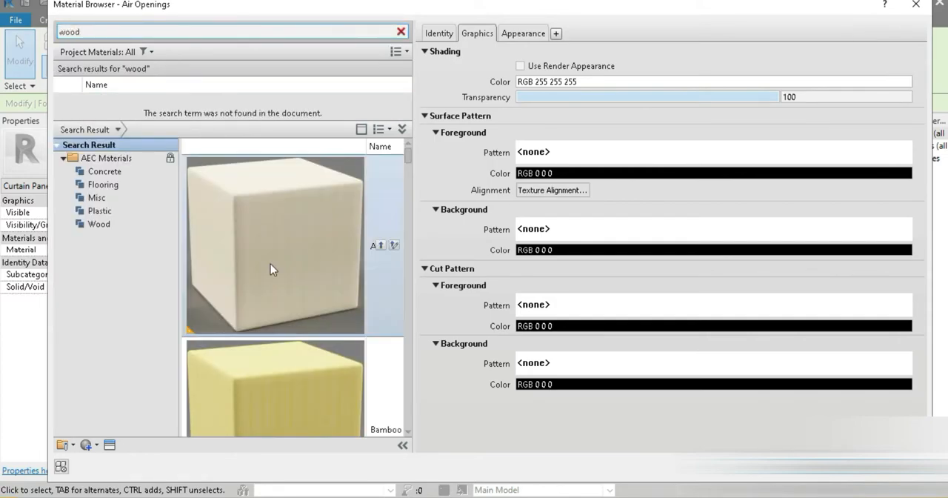
scroll("down", 3)
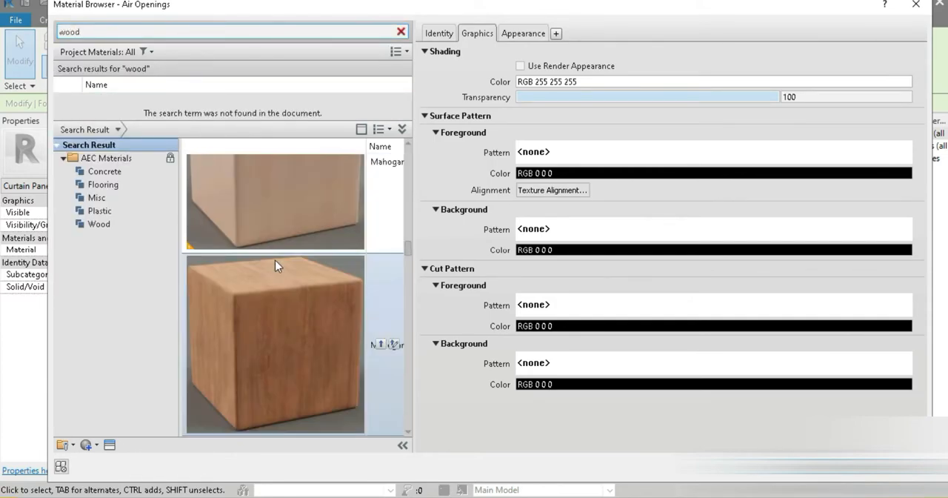
left_click(107, 107)
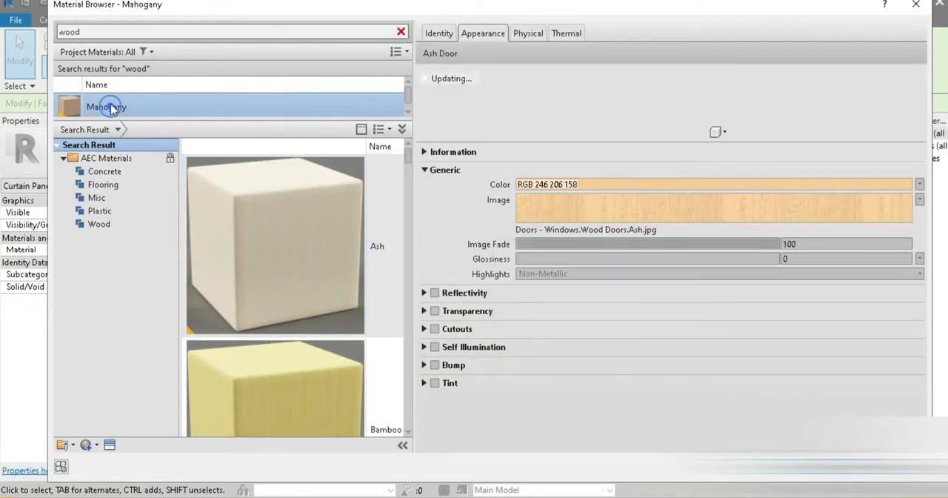
mouse_move(178, 96)
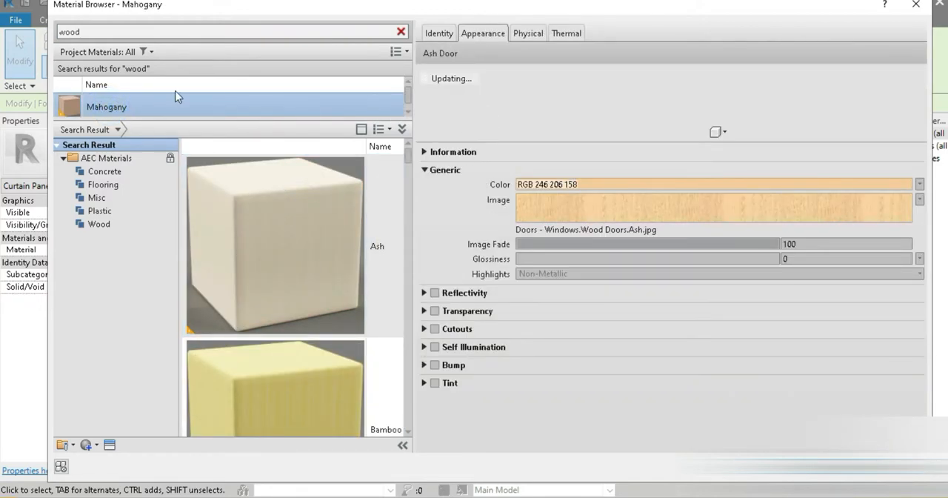
left_click(477, 33)
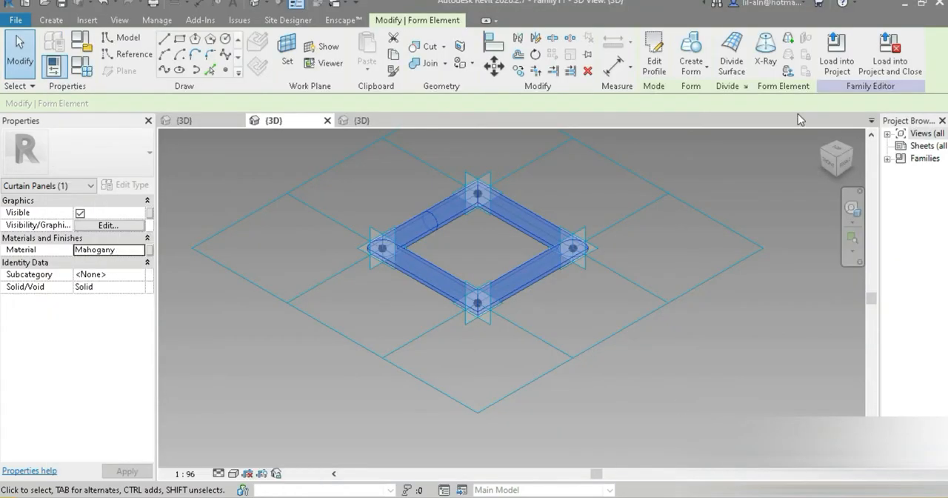
- Load the Mahogany frame panel family into the Family10 massing
left_click(836, 52)
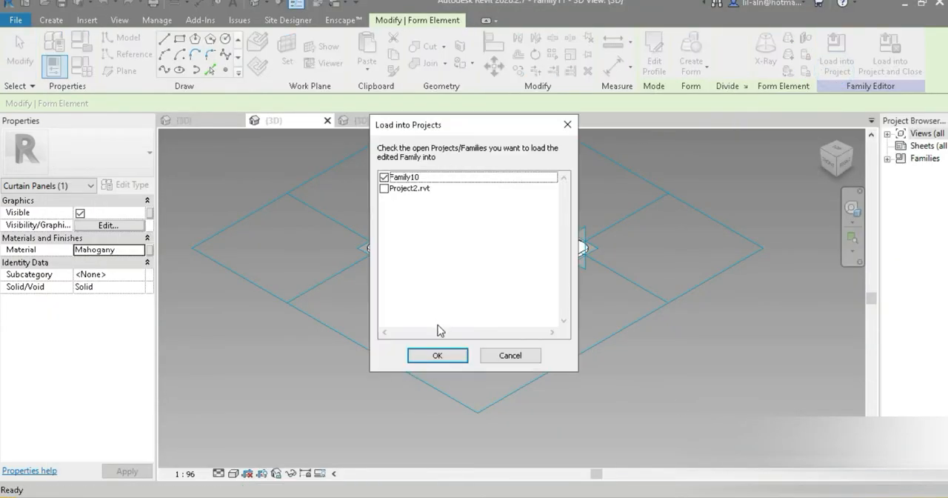
left_click(437, 356)
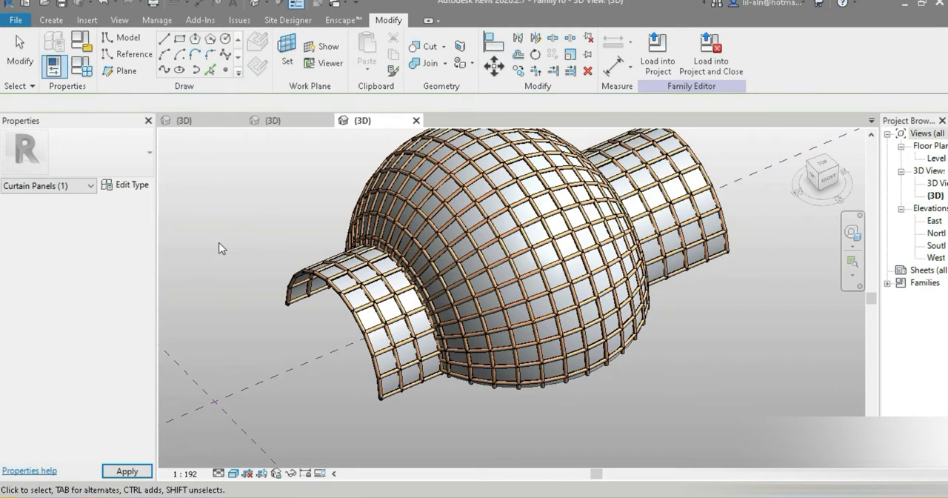
- Save the paneled massing as a new family file under its new name
left_click(15, 21)
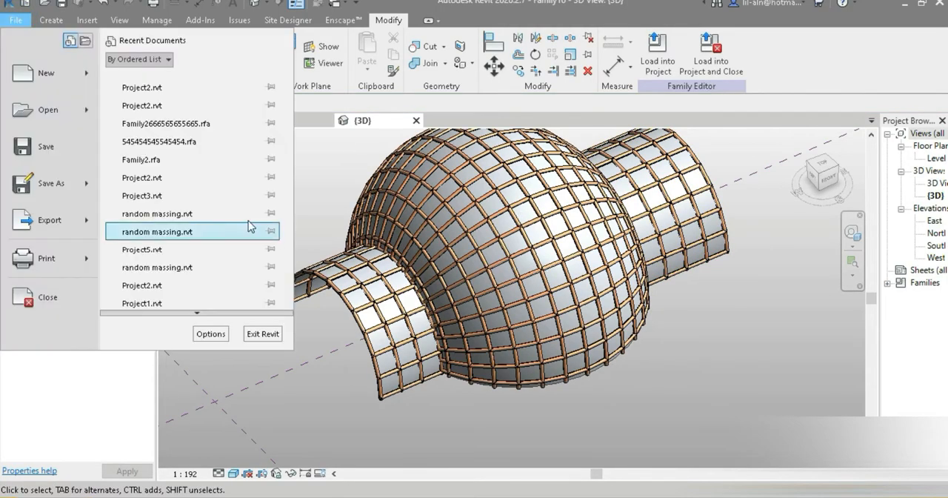
left_click(51, 184)
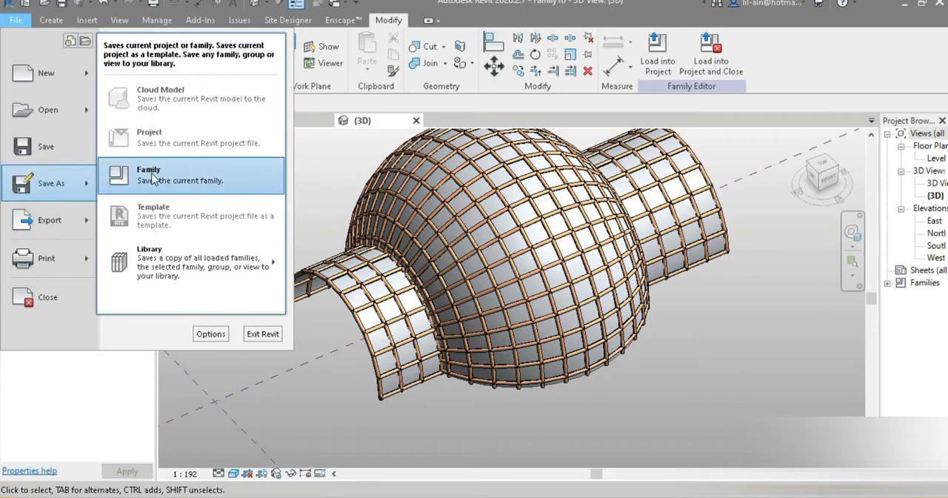
left_click(148, 175)
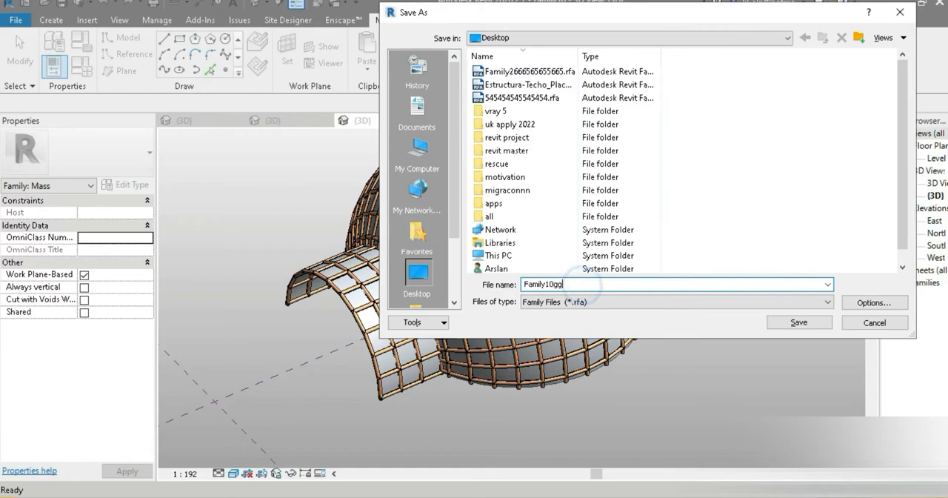
left_click(799, 323)
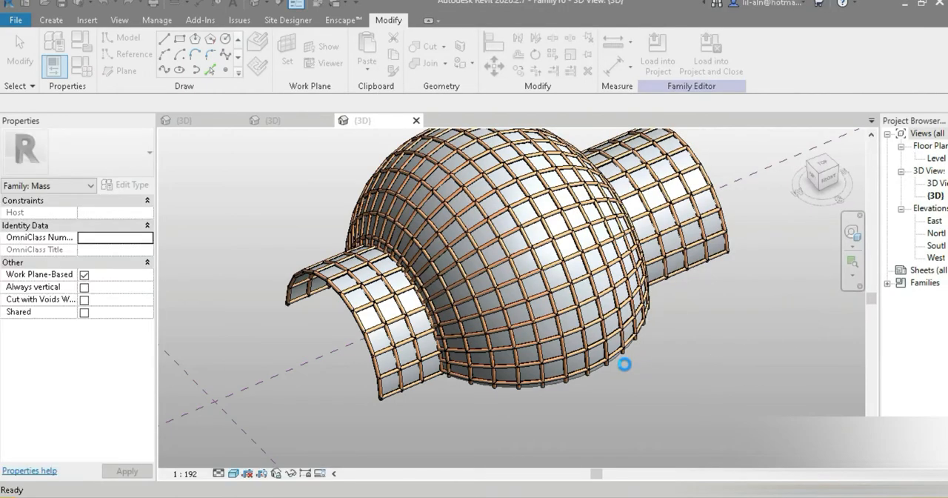
- Load the massing family into Project2.rvt as the target project
left_click(657, 52)
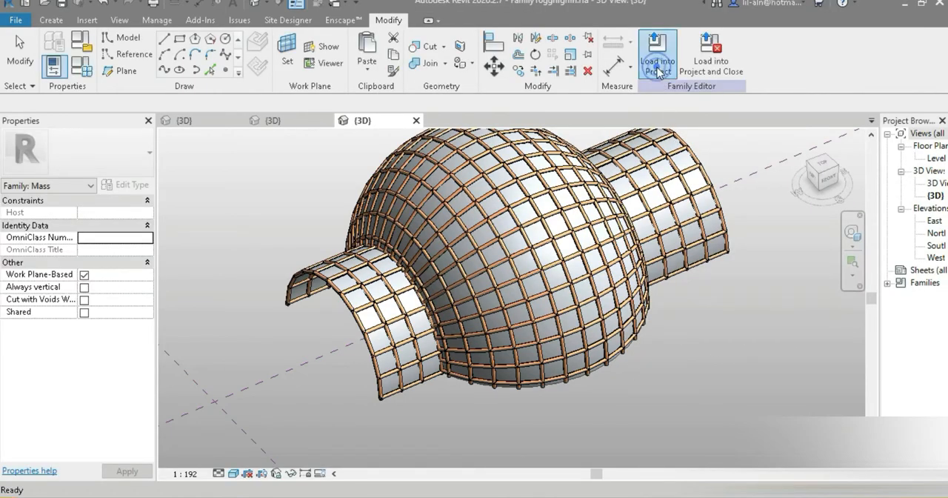
left_click(658, 52)
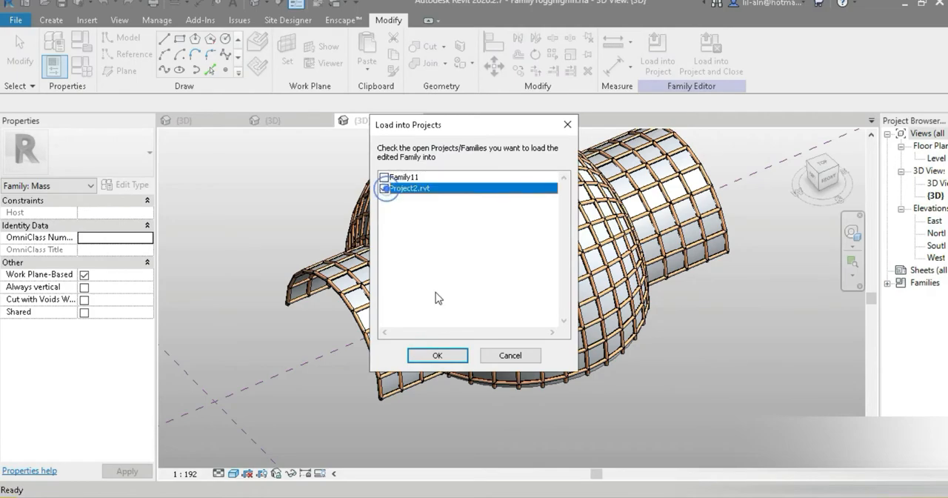
left_click(437, 355)
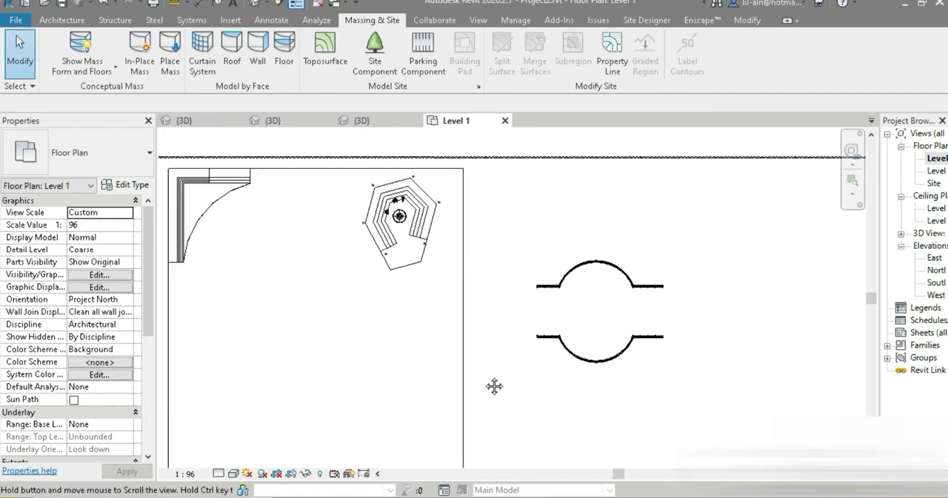
- Start a new floor on the Level 1 plan from Massing & Site
left_click(602, 379)
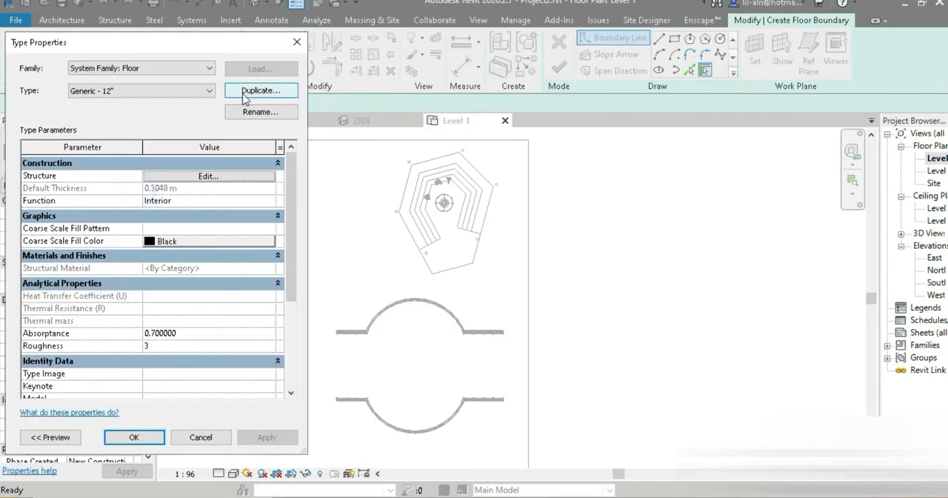
- Duplicate the Generic 12" floor as 'wooden' with a Mahogany structural layer
left_click(260, 89)
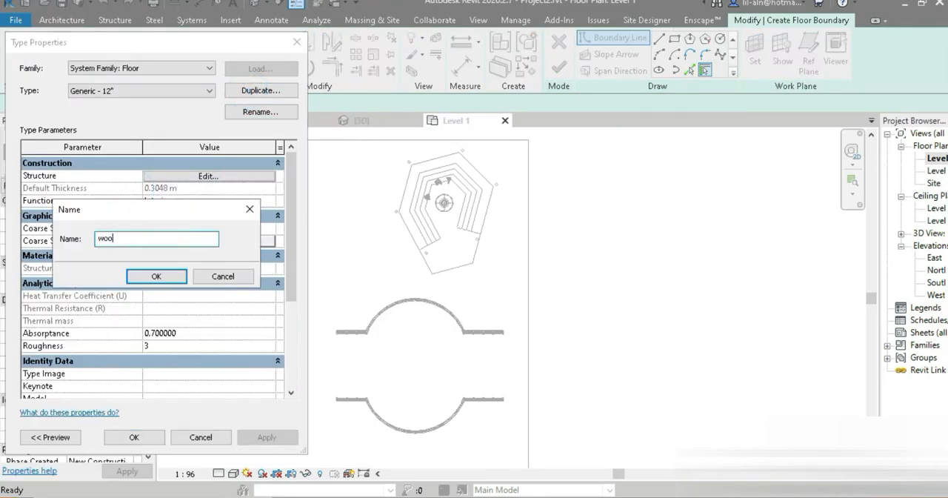
left_click(156, 275)
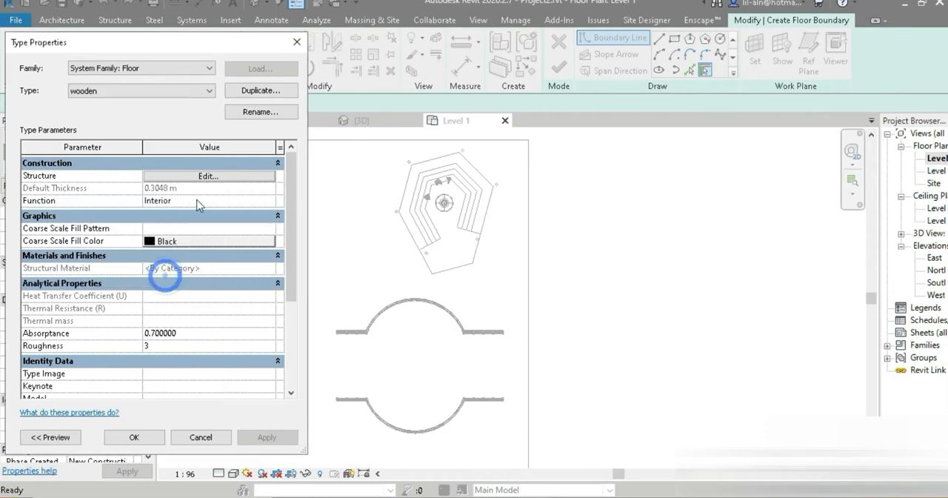
left_click(208, 176)
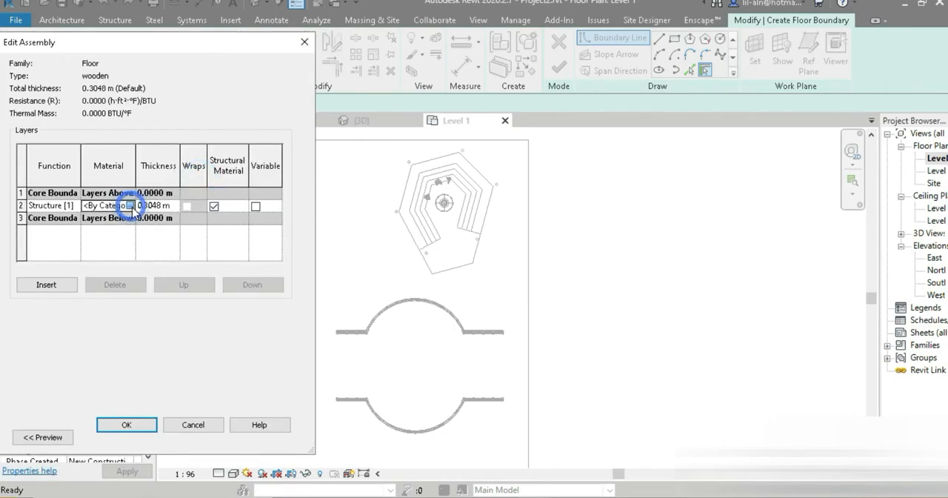
left_click(132, 205)
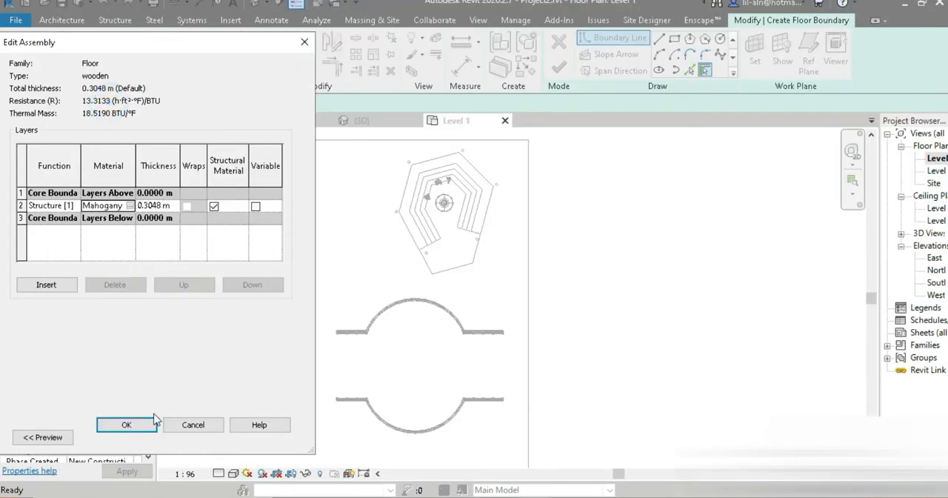
left_click(125, 423)
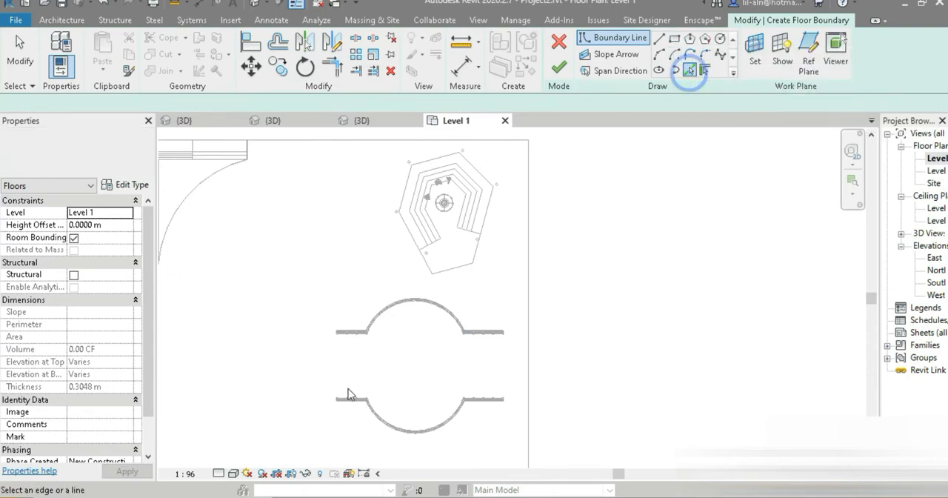
- Trace the wooden floor boundary under the massing and finish it
left_click(689, 71)
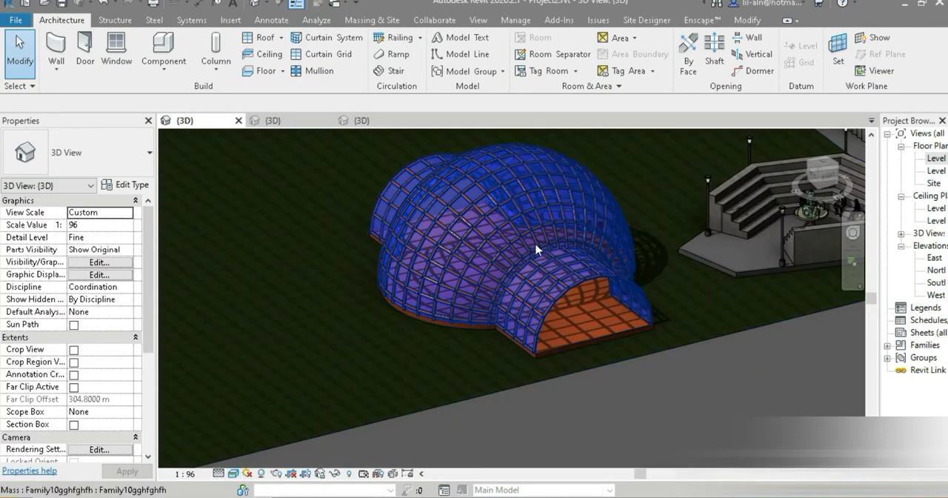
left_click(370, 21)
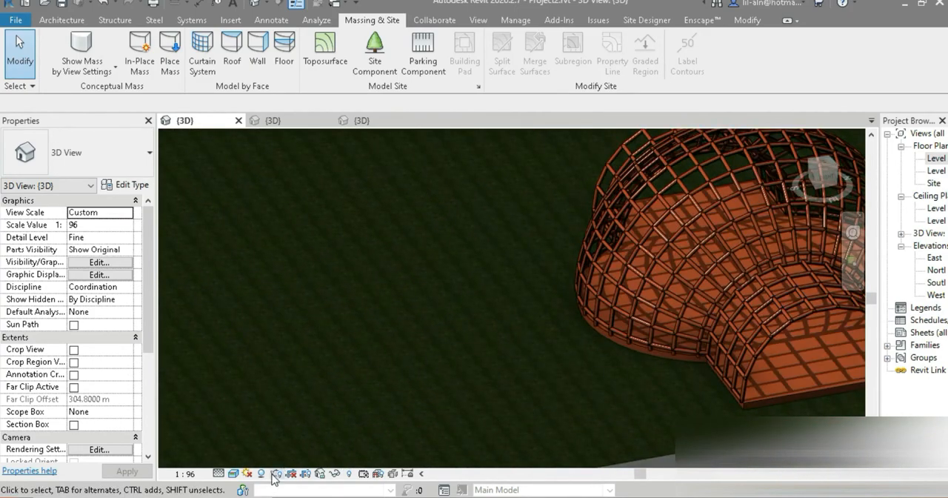
- Switch the 3D view to Hidden Line and orbit around the framed massing
left_click(218, 472)
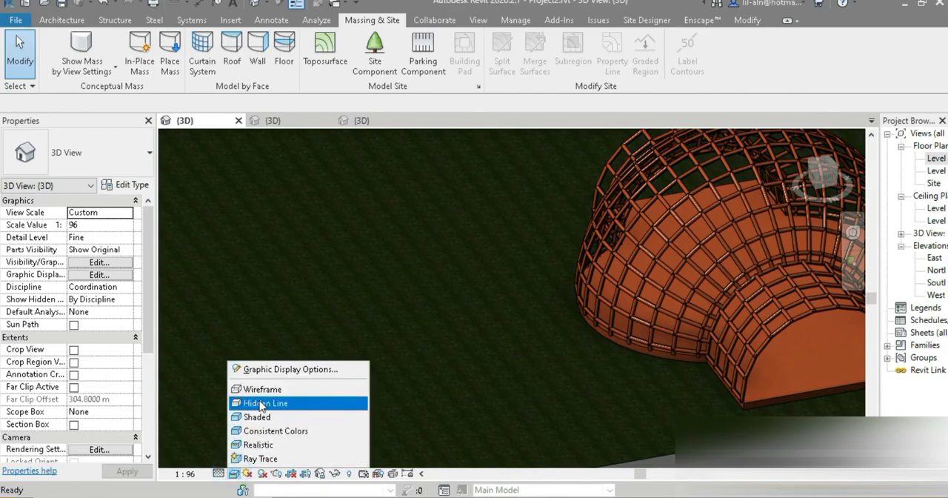
left_click(264, 403)
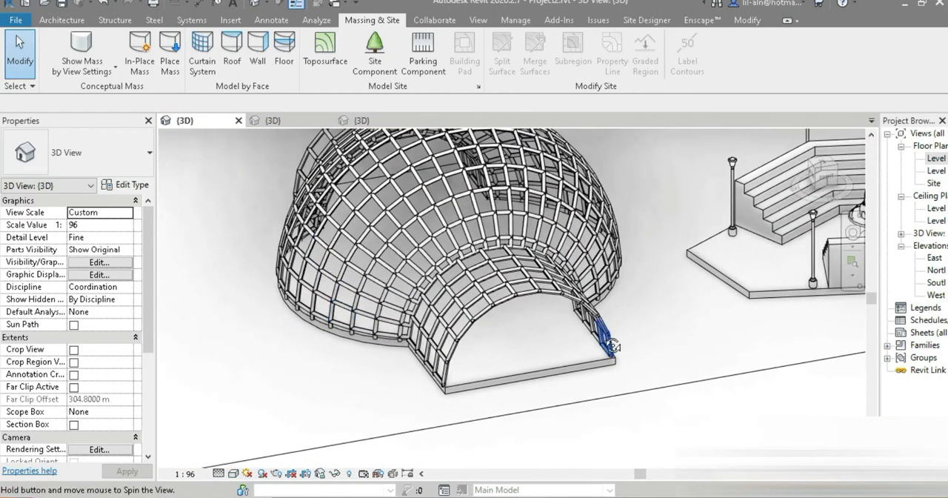
left_click_drag(613, 347, 373, 254)
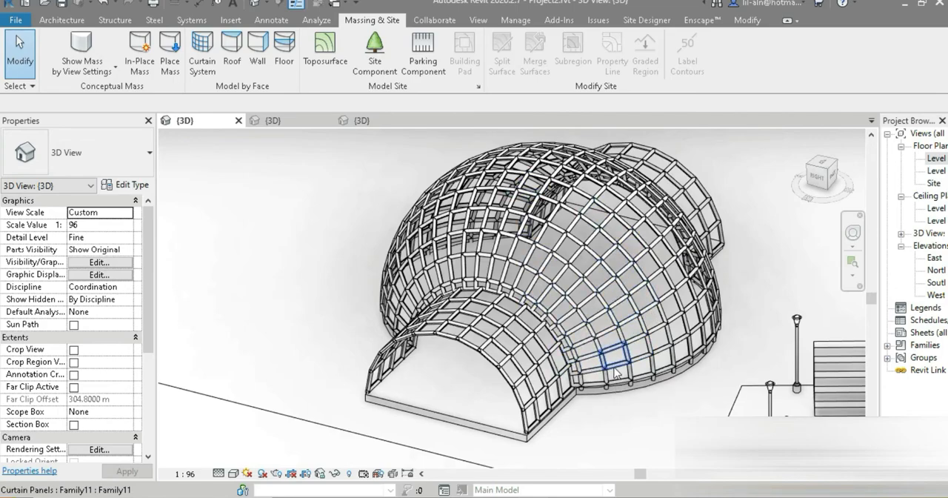
mouse_move(615, 373)
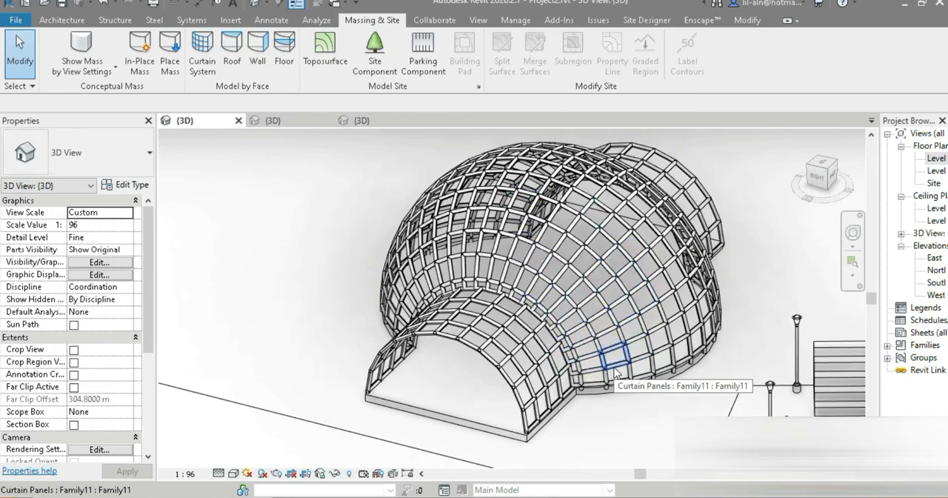